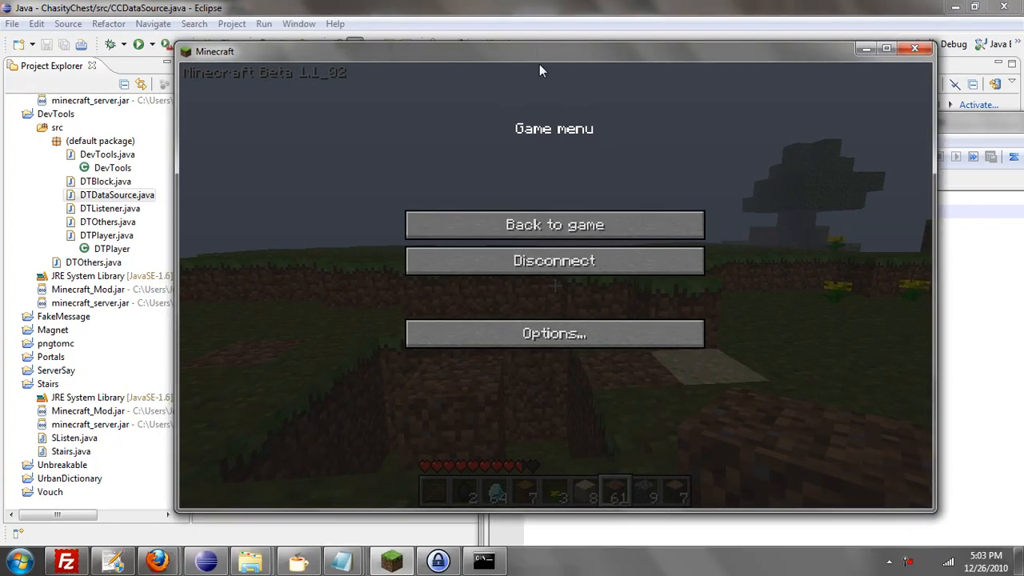
- Resume the paused game and walk to the dug-out dirt patch holding the chest
{"action": "left_click", "coordinate": [554, 224]}
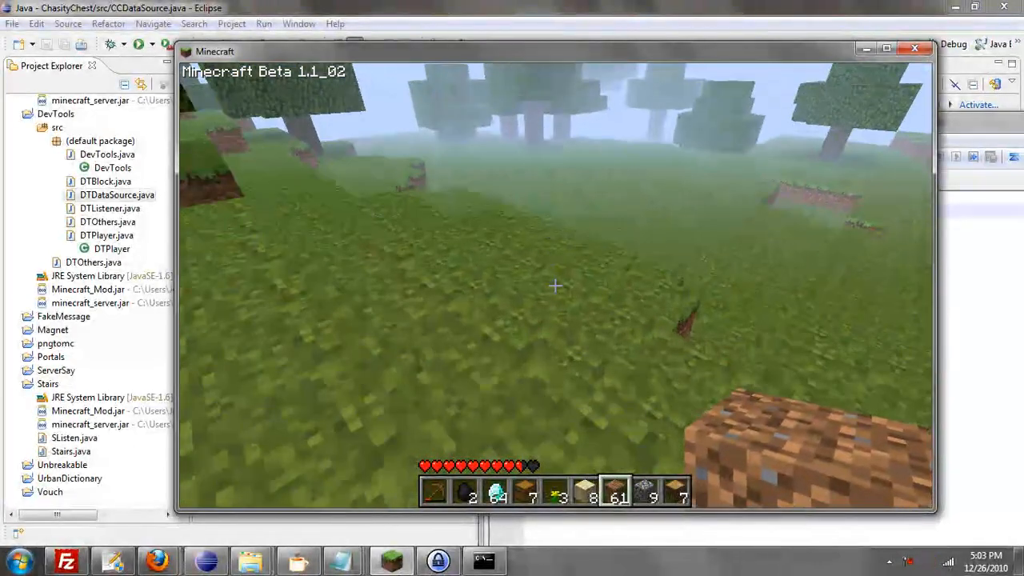
{"action": "mouse_move", "coordinate": [555, 284]}
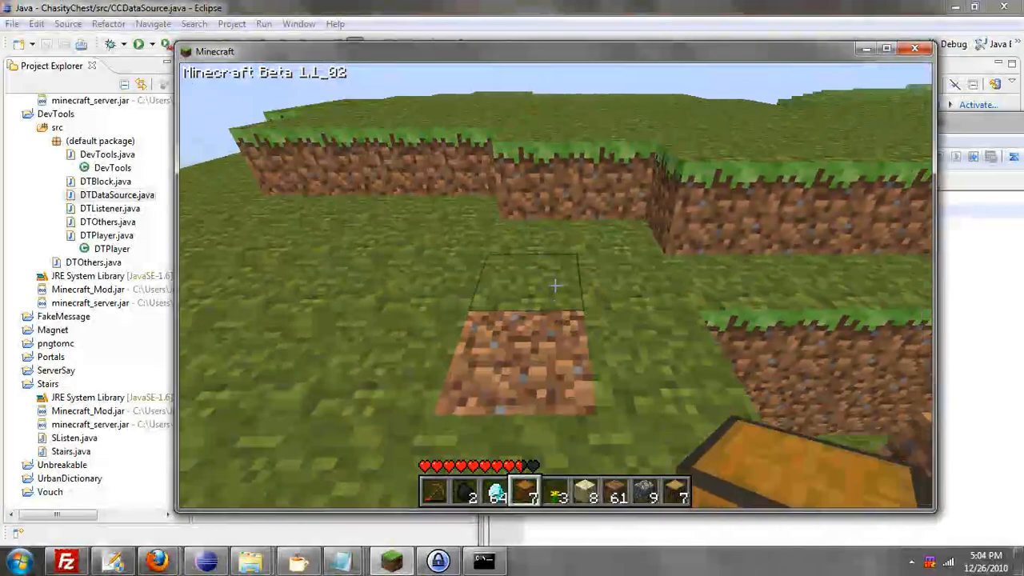
{"action": "mouse_move", "coordinate": [555, 284]}
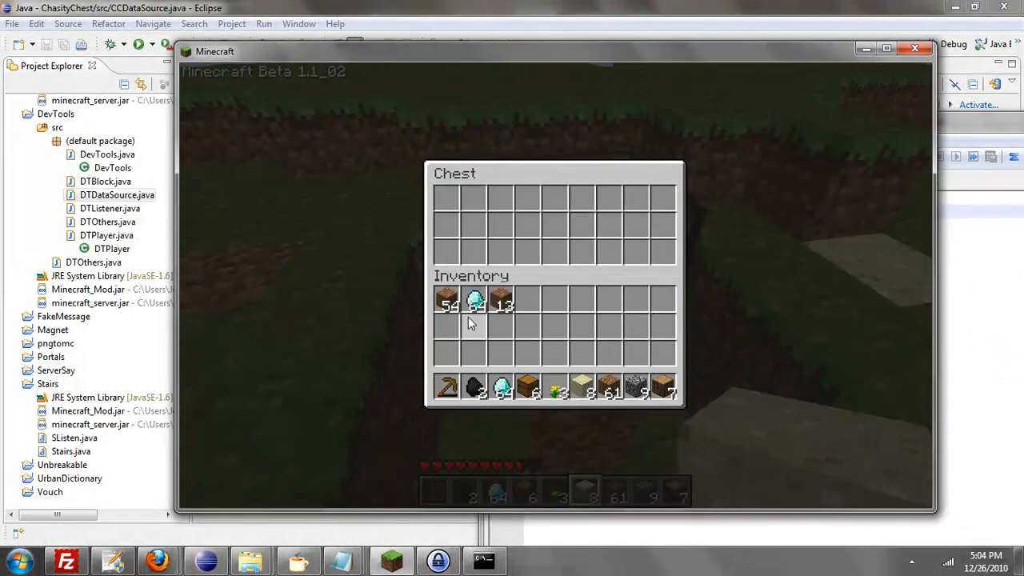
- Move an item stack from the inventory into the chest and close it
{"action": "left_click", "coordinate": [501, 301]}
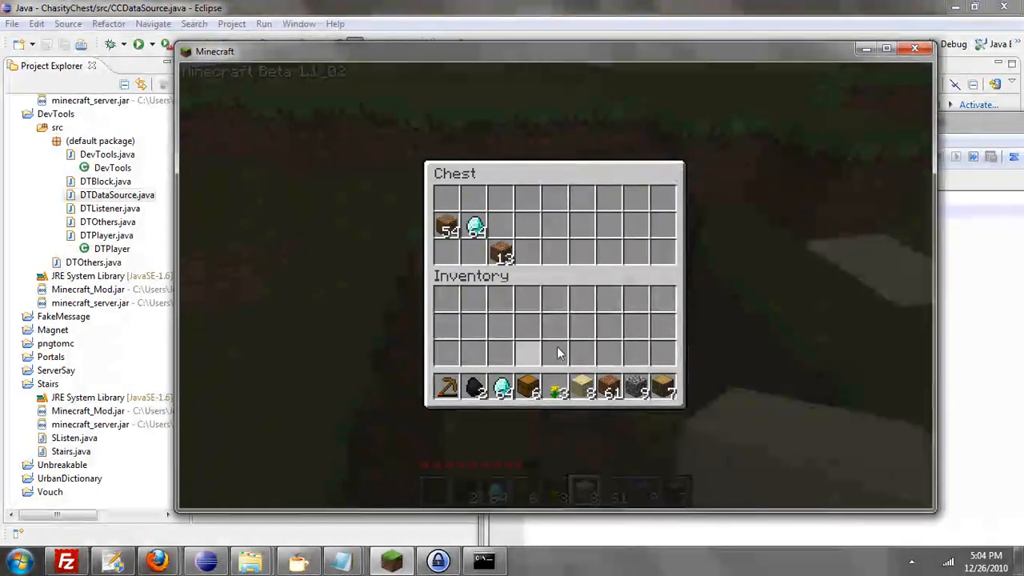
{"action": "key", "text": "Escape"}
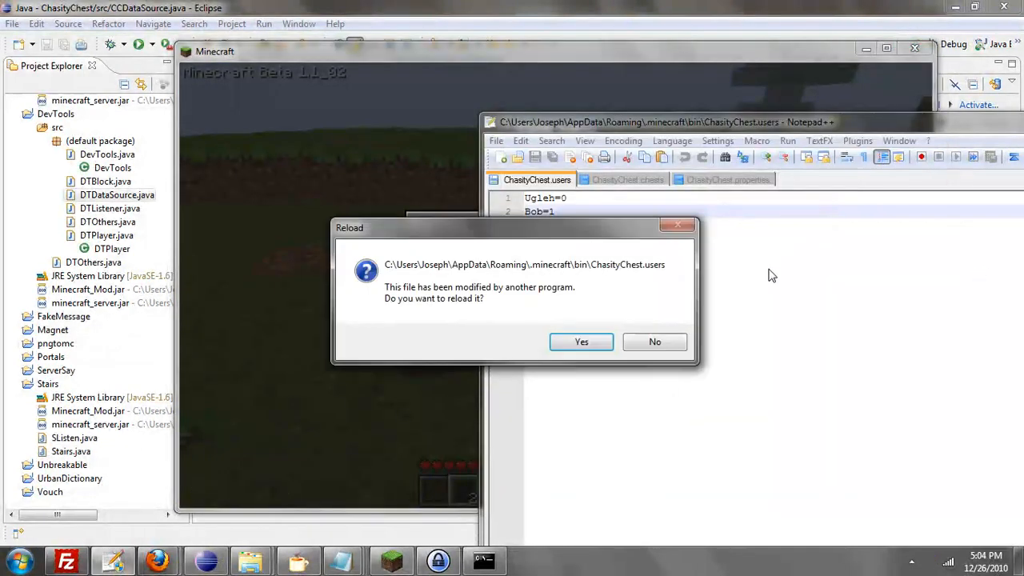
- Accept the reload of ChastityChest.users and ChastityChest.chests, then return to the game
{"action": "left_click", "coordinate": [581, 342]}
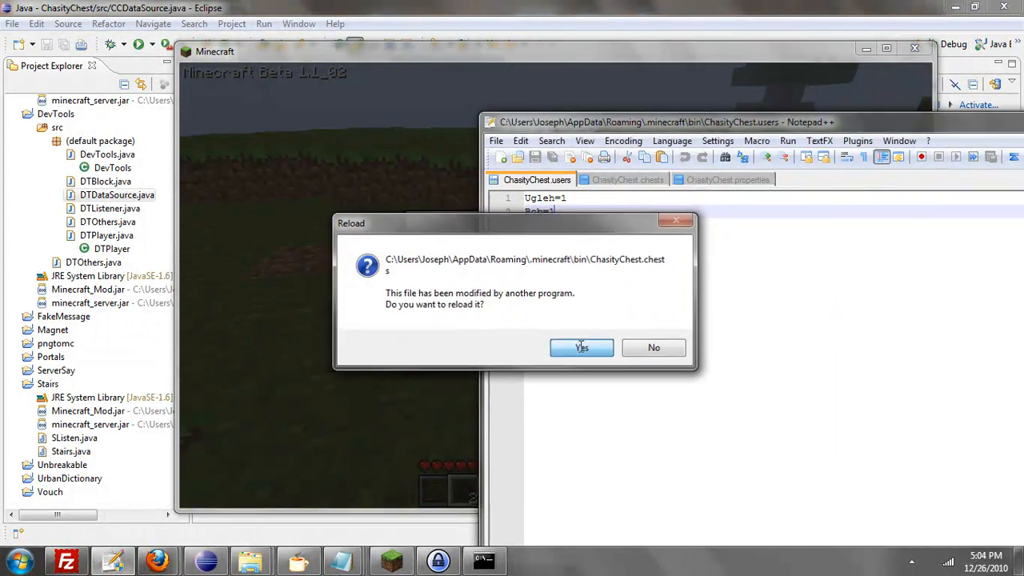
{"action": "left_click", "coordinate": [582, 345]}
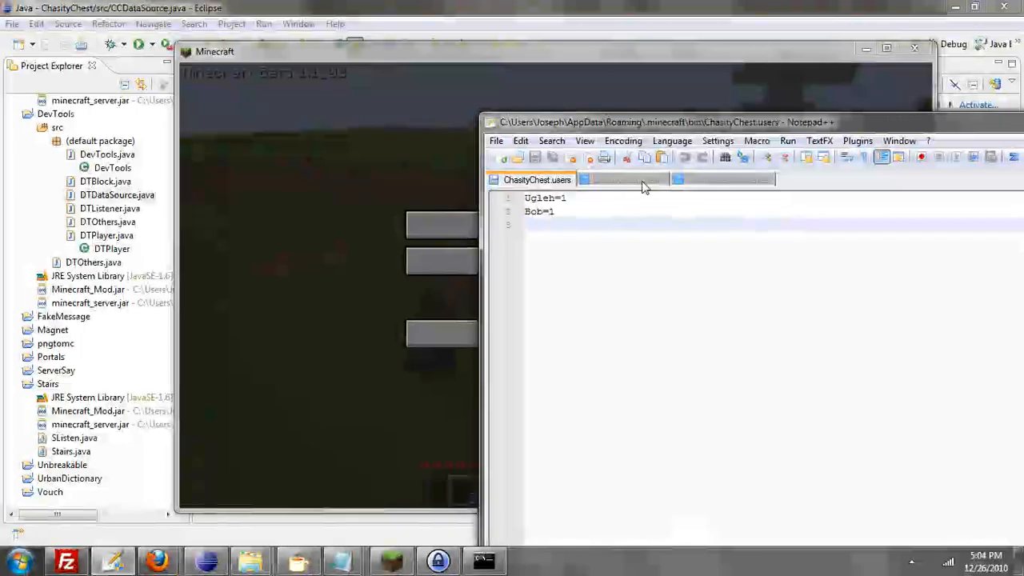
{"action": "left_click", "coordinate": [627, 180]}
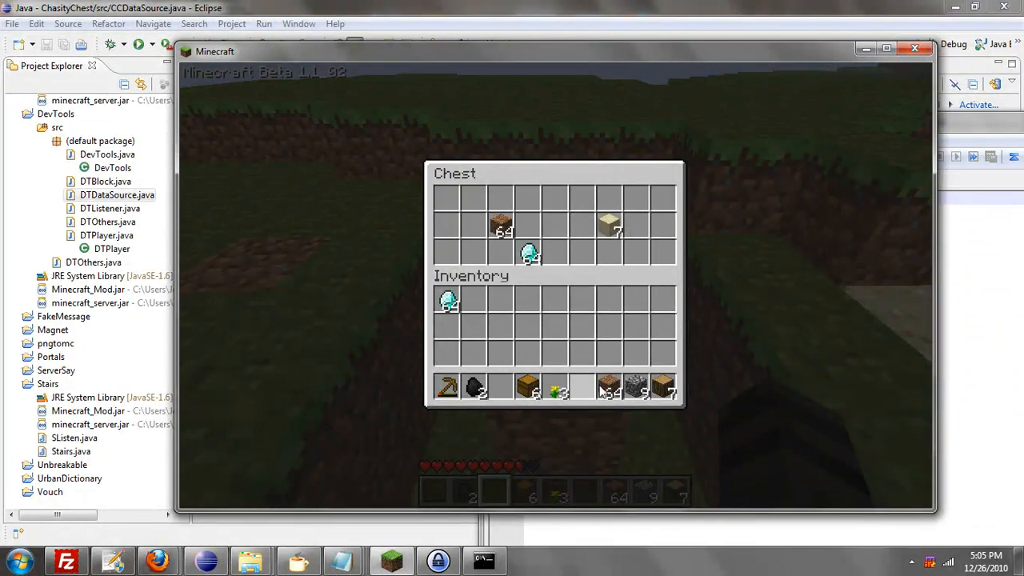
- Close the chest after stocking it with more block stacks and pause the game
{"action": "key", "text": "Escape"}
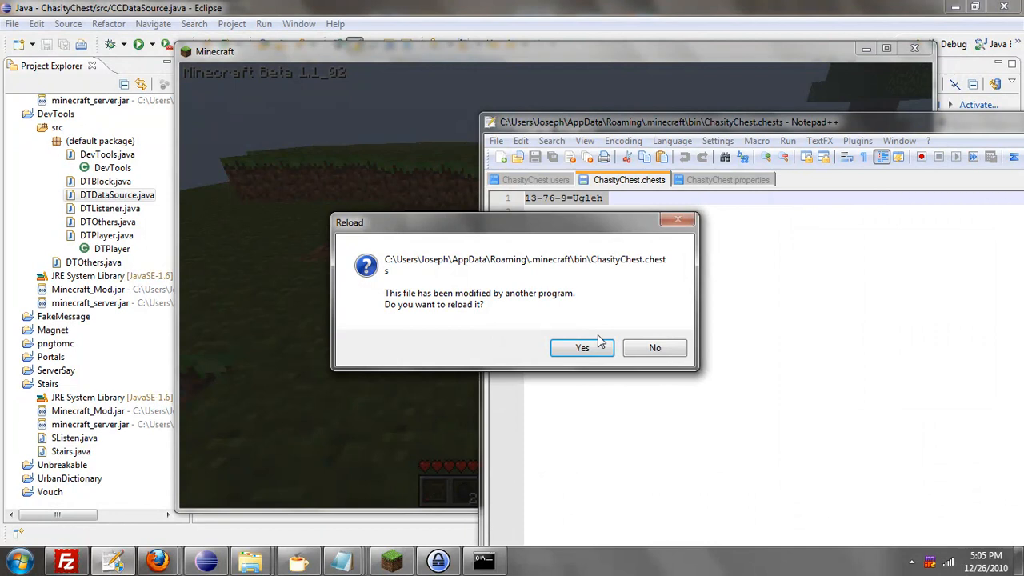
- Reload ChastityChest.chests and change the chest's owner entry to Bob
{"action": "left_click", "coordinate": [582, 347]}
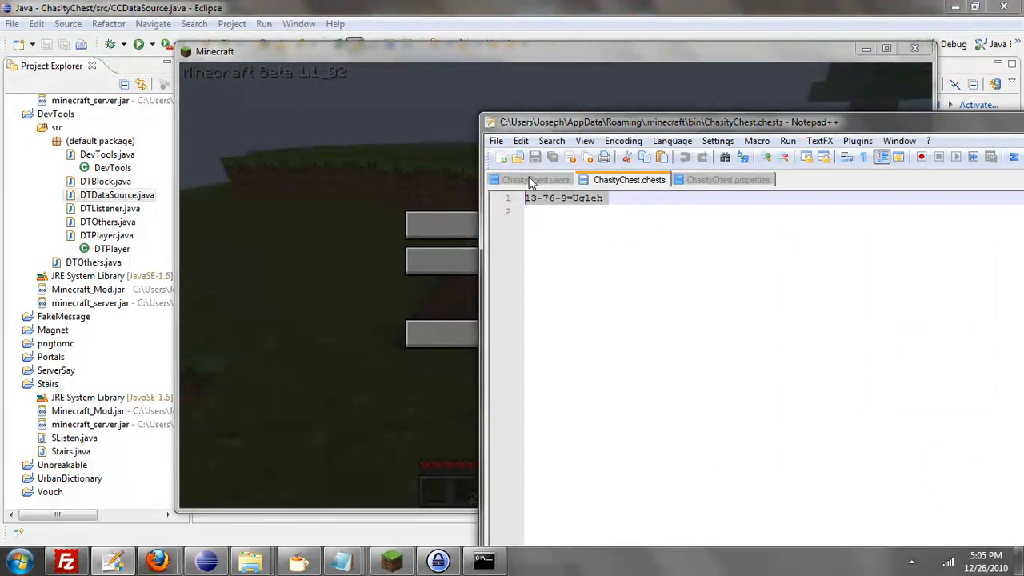
{"action": "left_click", "coordinate": [536, 179]}
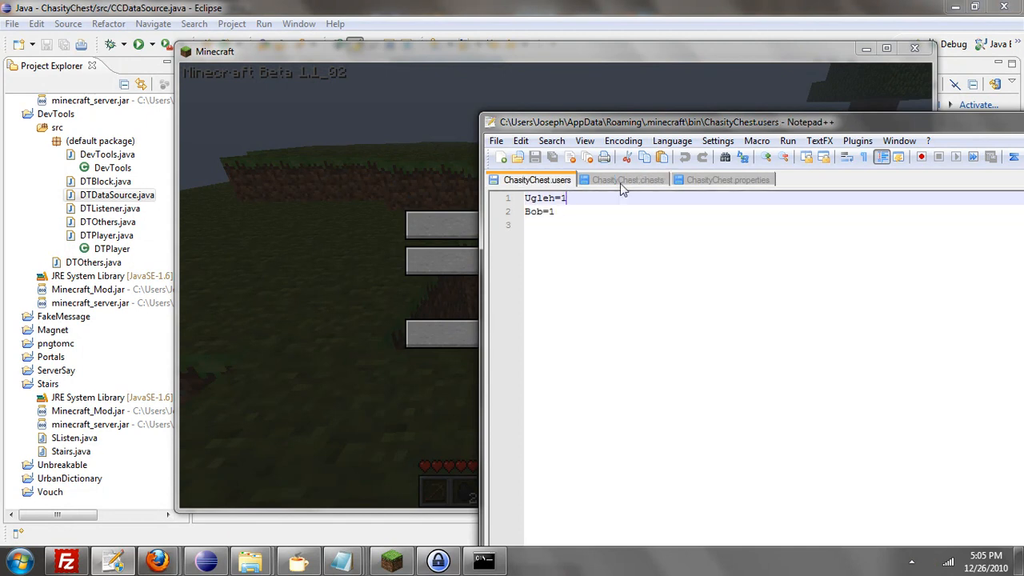
{"action": "left_click", "coordinate": [627, 179]}
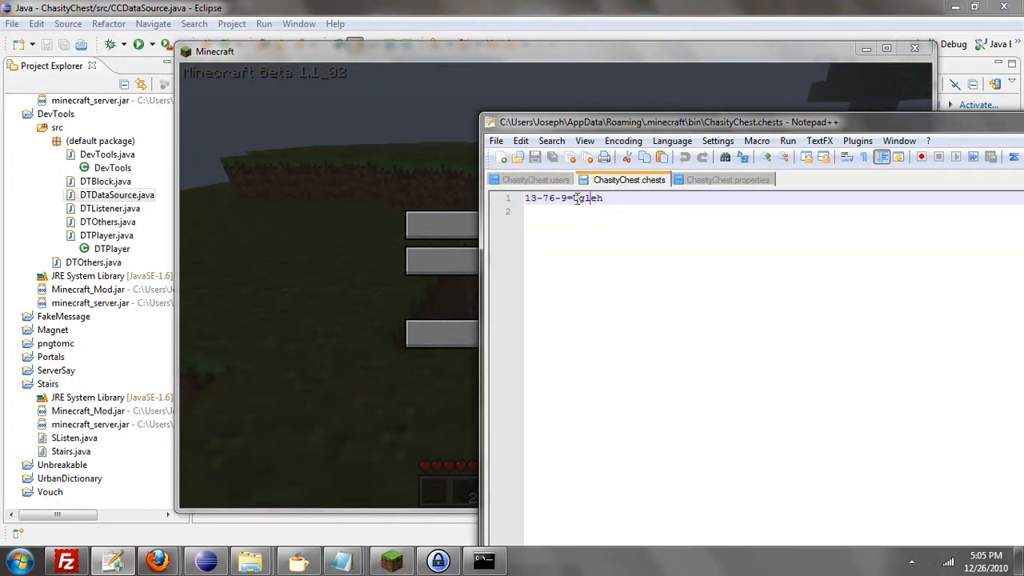
{"action": "type", "text": "Bob"}
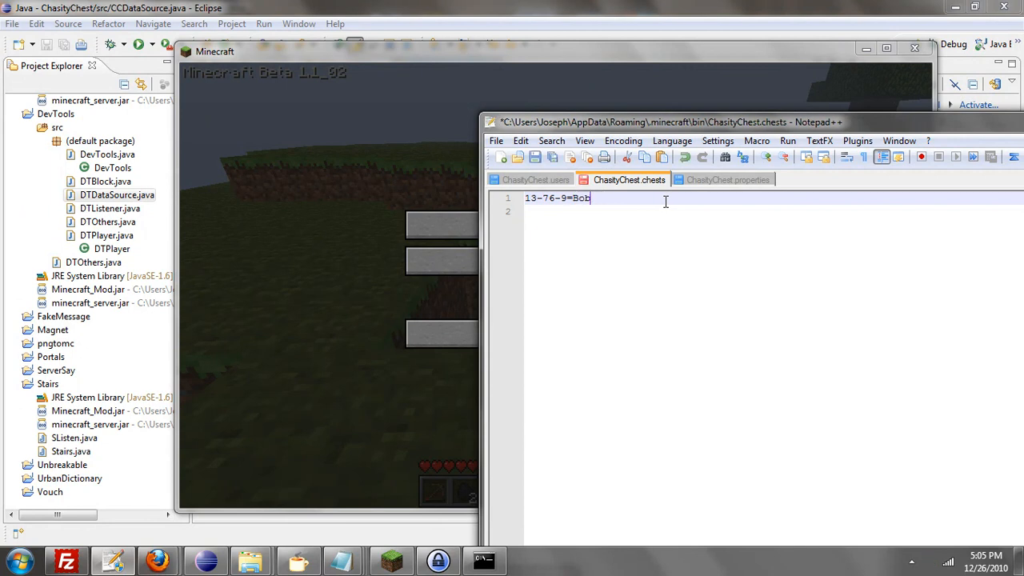
- Set the first player's entry in ChastityChest.users to 0
{"action": "left_click", "coordinate": [531, 179]}
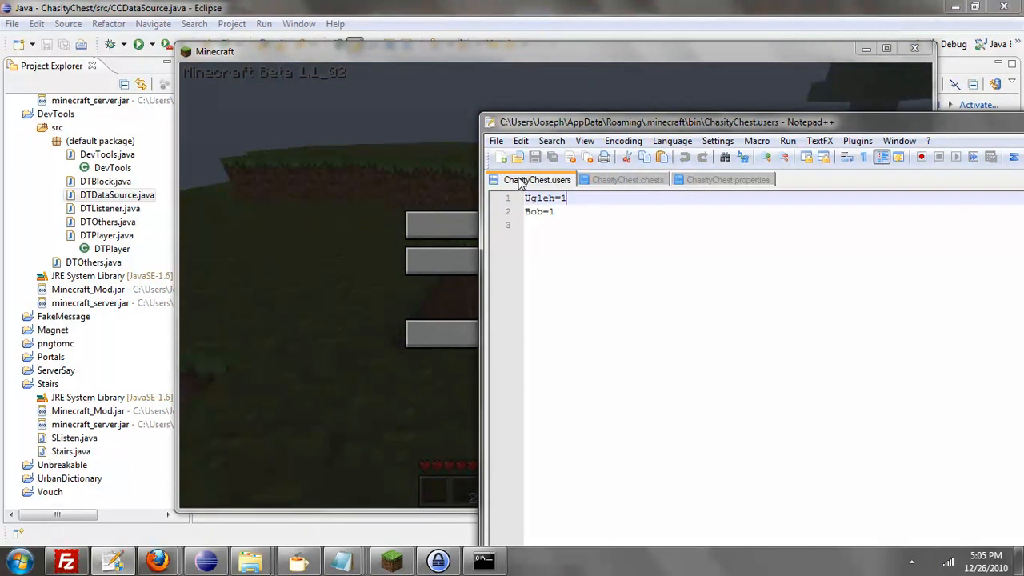
{"action": "type", "text": "0"}
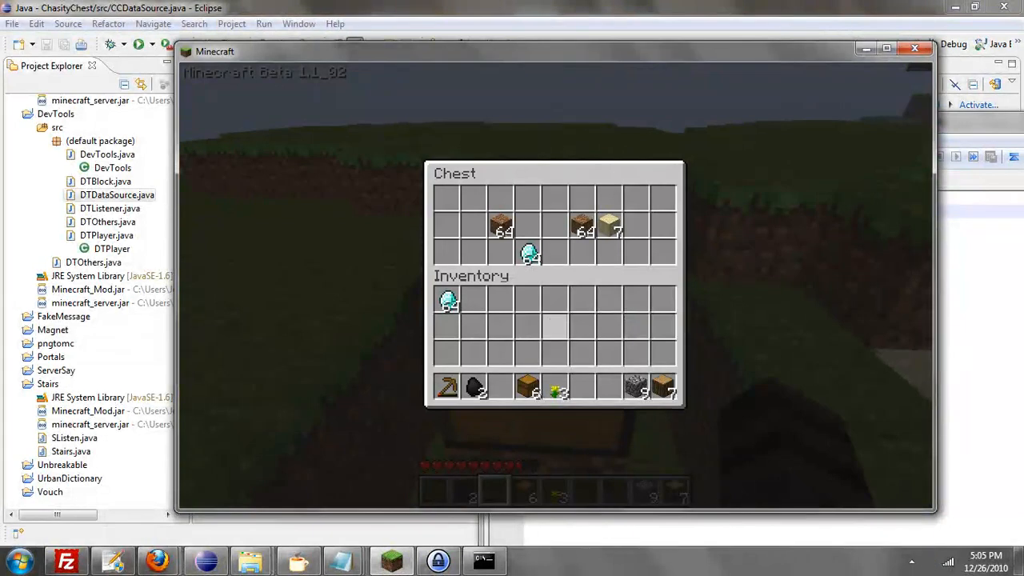
- Close the chest view after checking its contents and pause at the game menu
{"action": "key", "text": "Escape"}
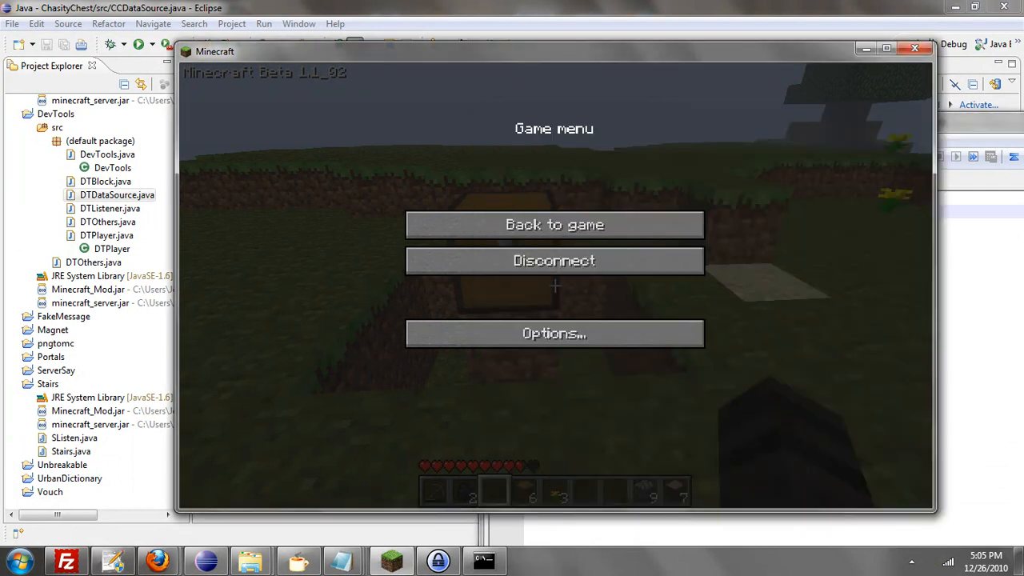
- Resume the game and try opening and hitting Bob's locked chest, which refuses
{"action": "left_click", "coordinate": [554, 224]}
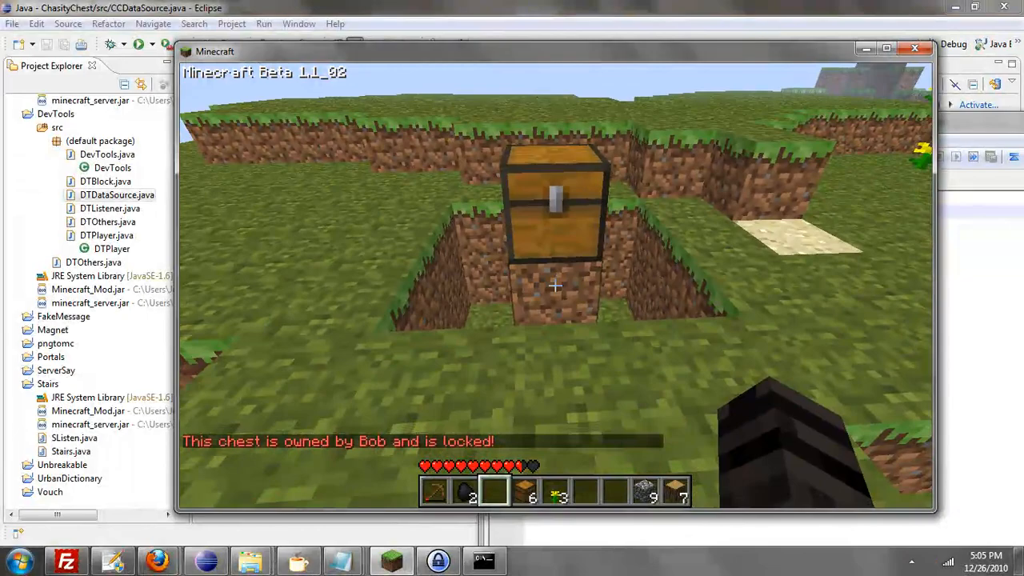
{"action": "mouse_move", "coordinate": [555, 285]}
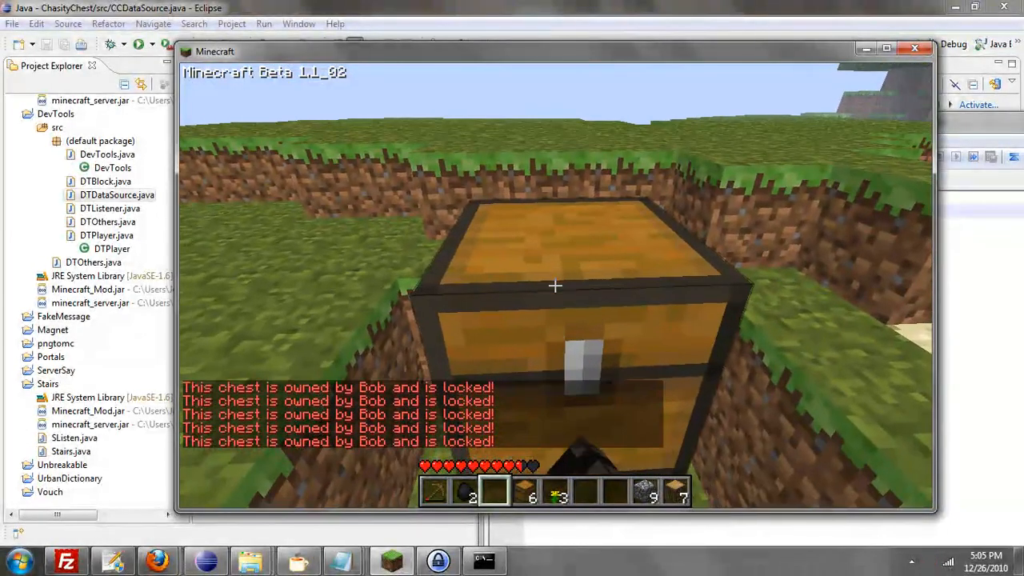
{"action": "mouse_move", "coordinate": [555, 285]}
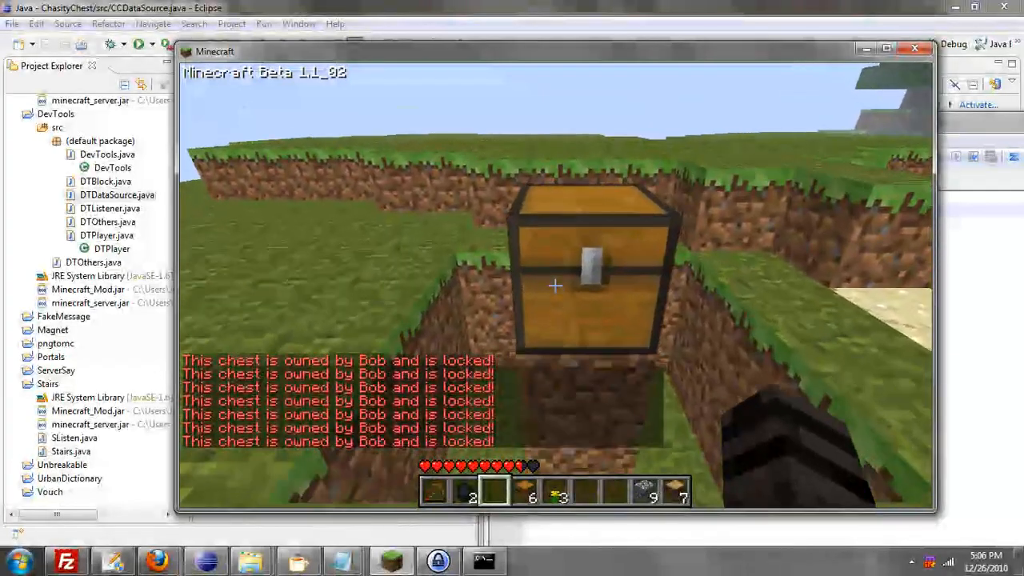
{"action": "mouse_move", "coordinate": [555, 284]}
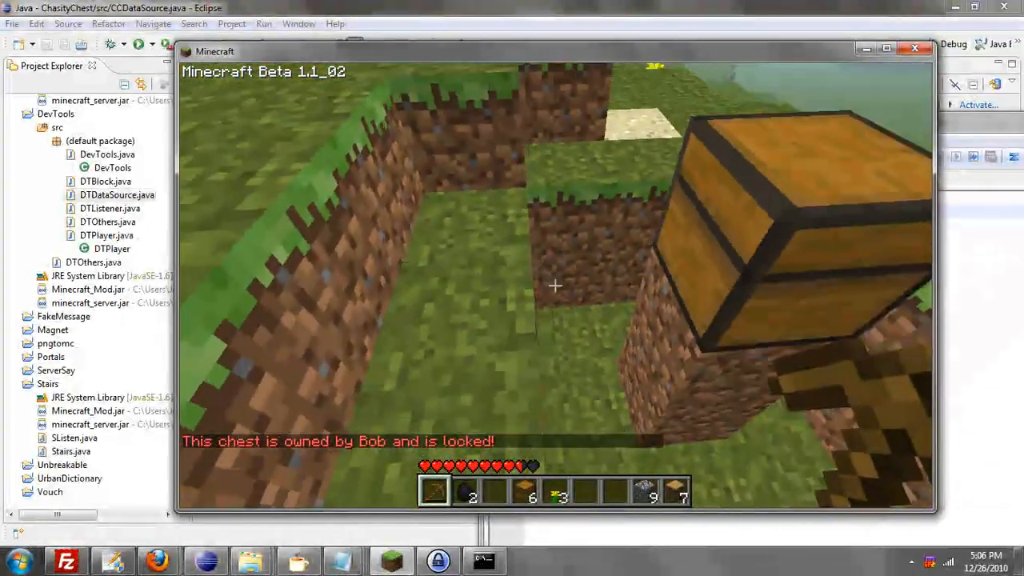
{"action": "mouse_move", "coordinate": [555, 285]}
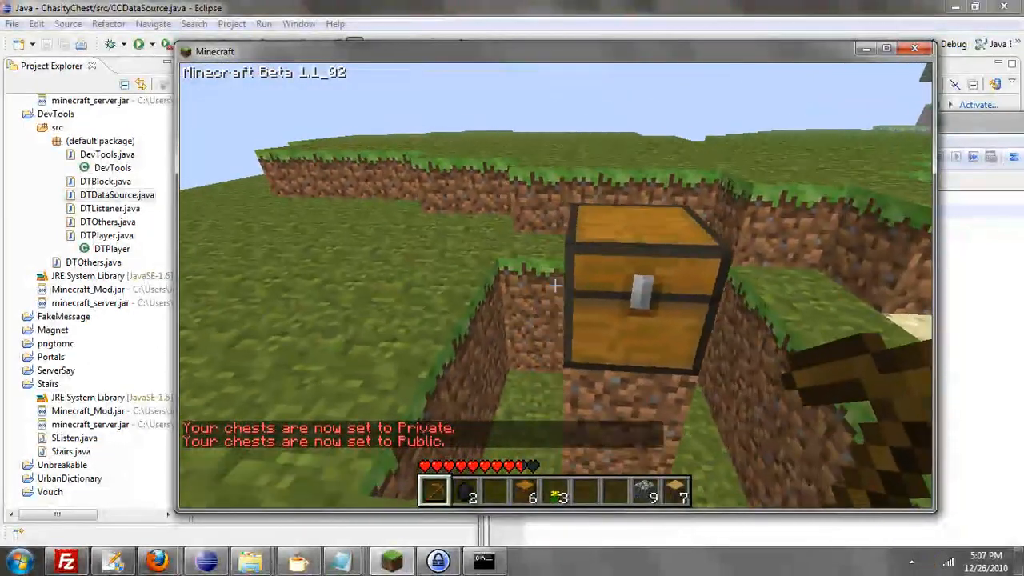
- After toggling chests Private then Public with /cc, pause the game for the editor
{"action": "key", "text": "Escape"}
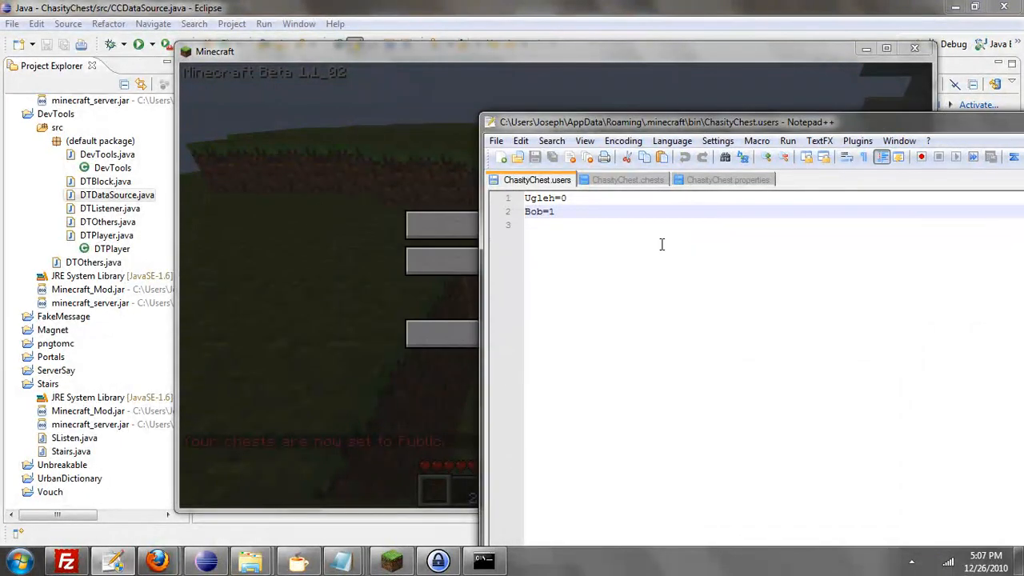
- View ChastityChest.properties and highlight the CCCommand setting name
{"action": "left_click", "coordinate": [726, 179]}
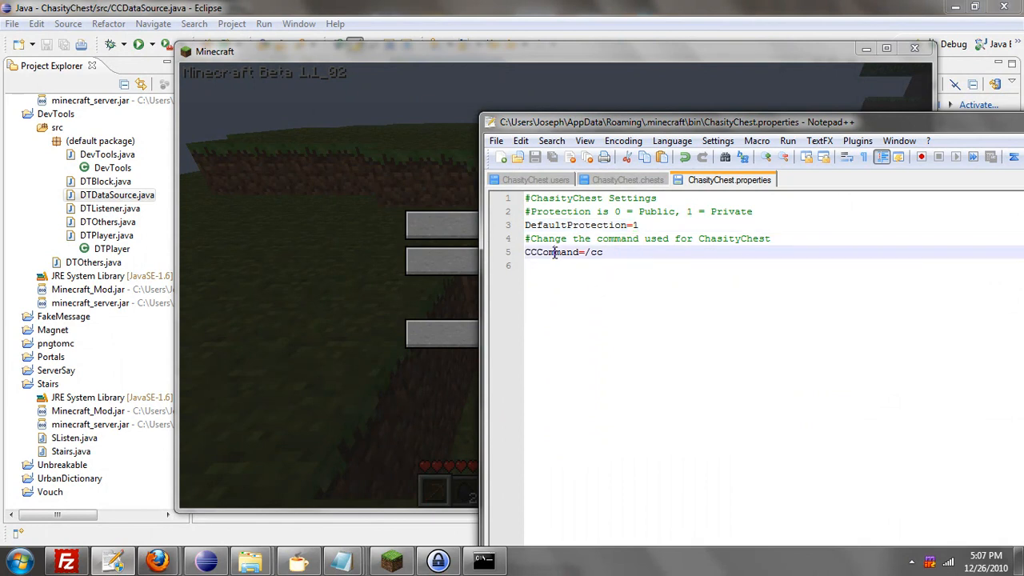
{"action": "double_click", "coordinate": [550, 253]}
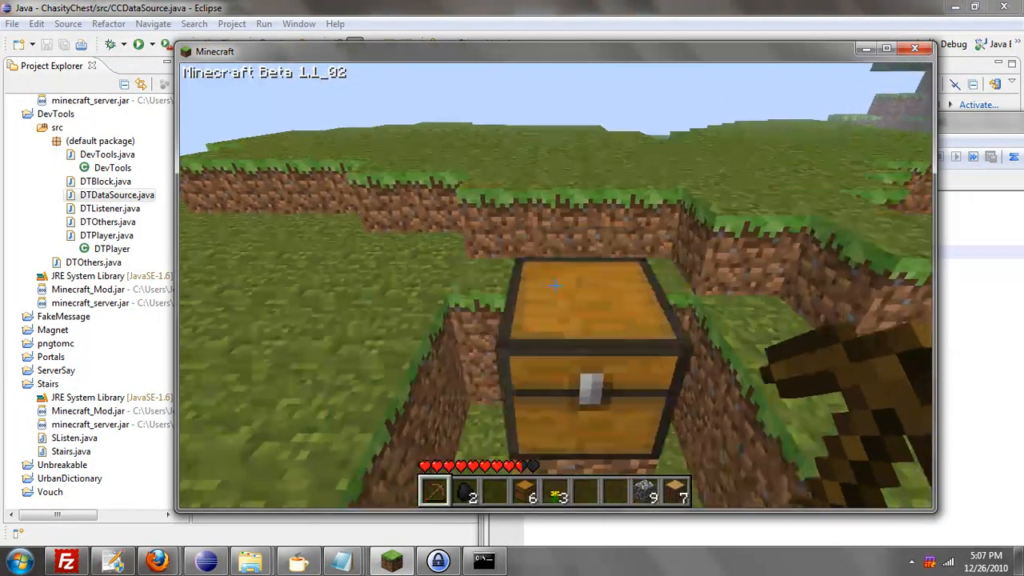
{"action": "mouse_move", "coordinate": [553, 285]}
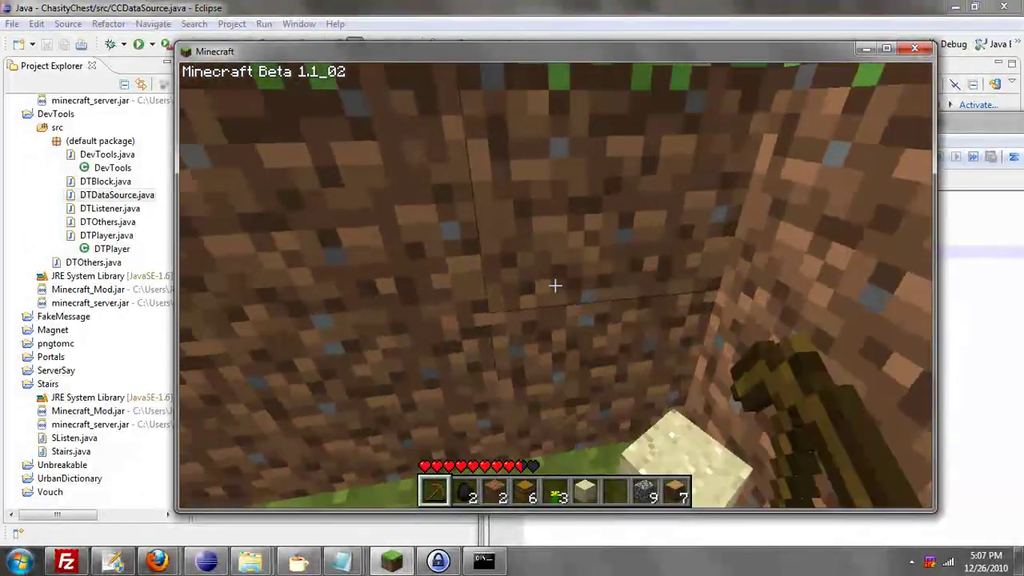
{"action": "mouse_move", "coordinate": [555, 284]}
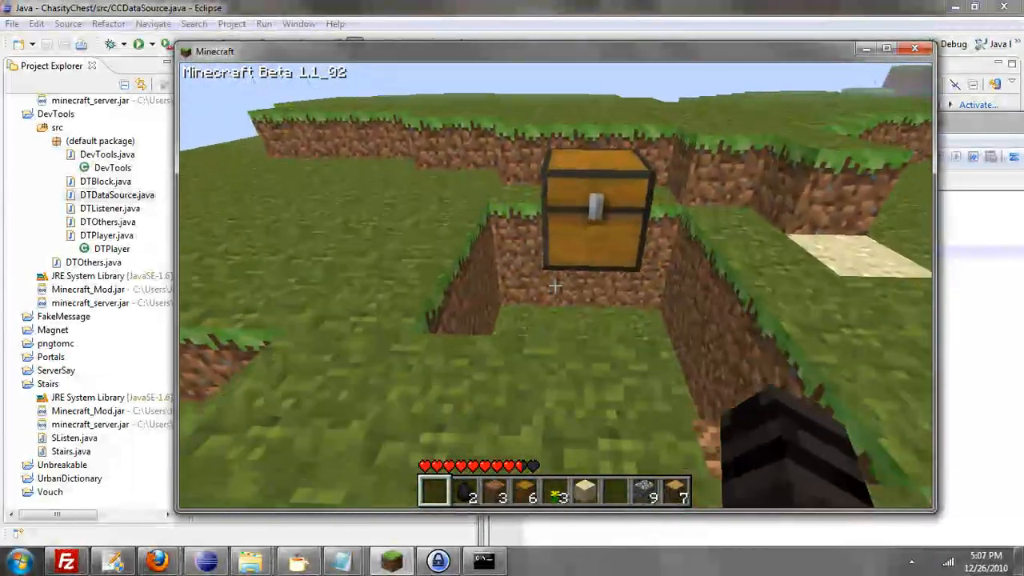
{"action": "mouse_move", "coordinate": [555, 286]}
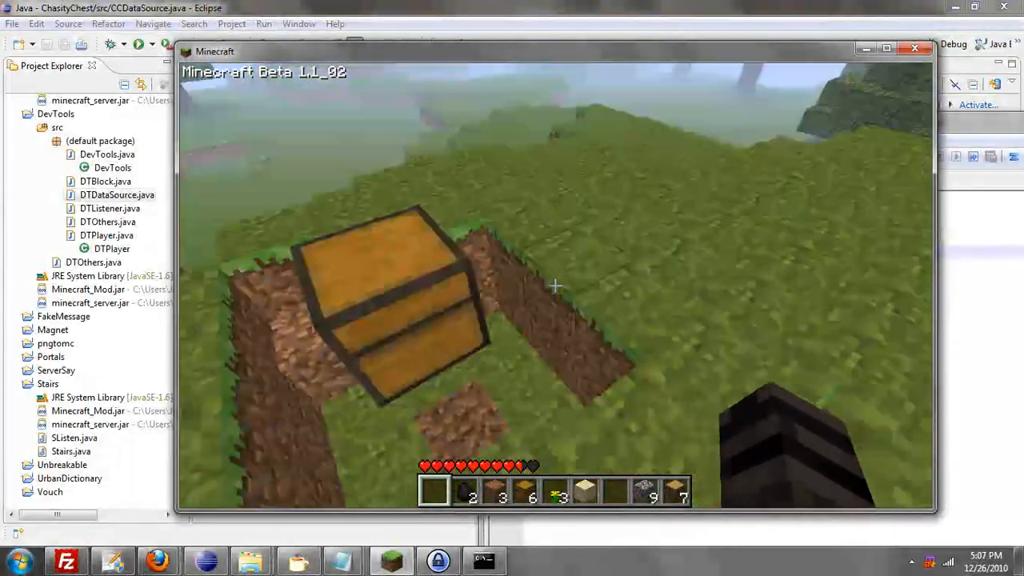